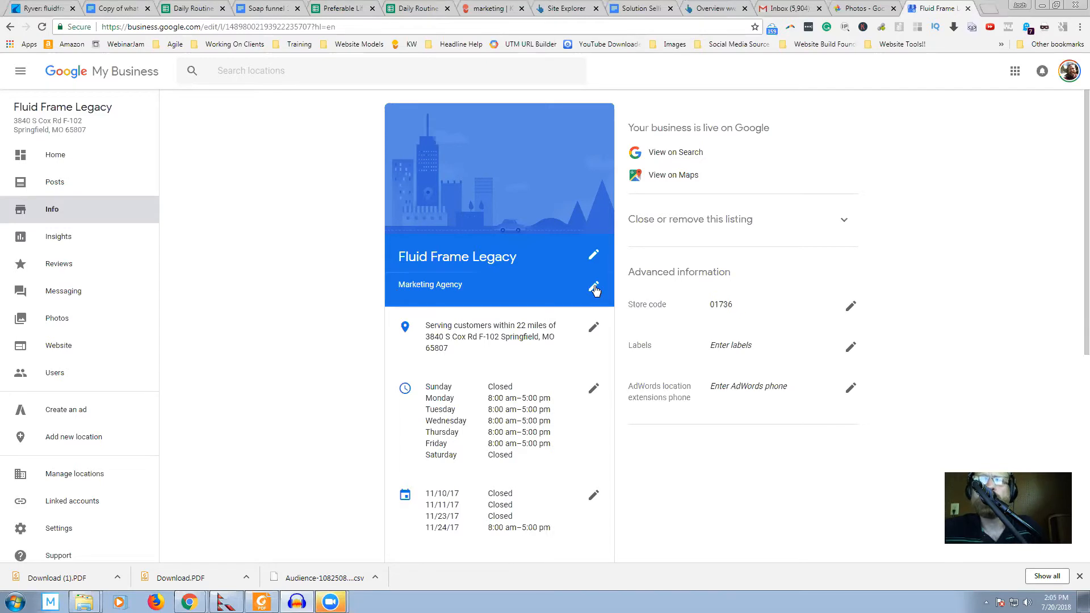
Step: Edit the listing's category and set Thai Restaurant as the primary category
left_click(593, 287)
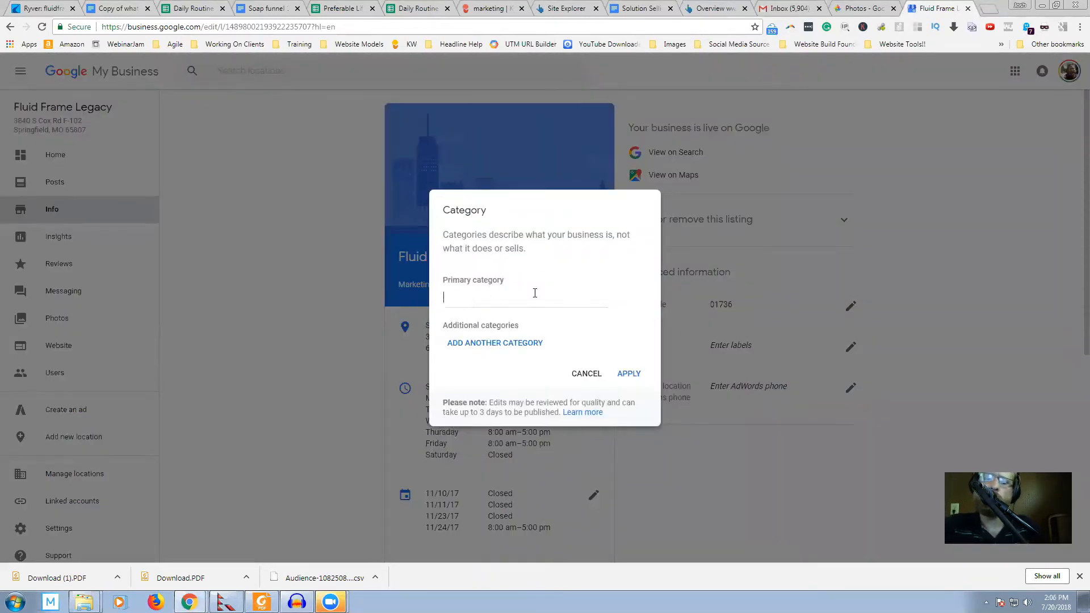
type("tha")
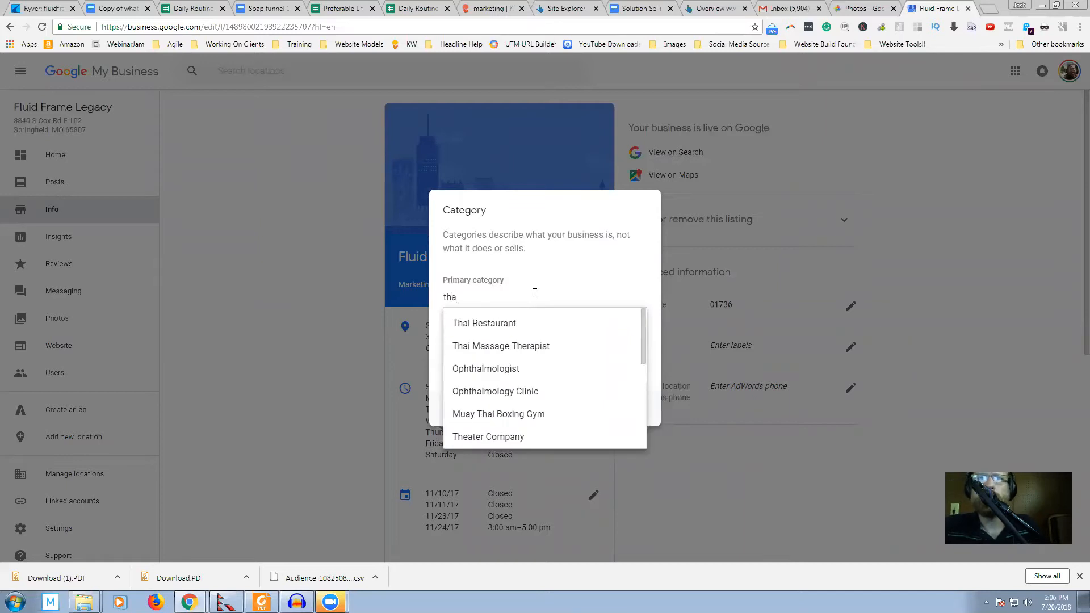
mouse_move(511, 338)
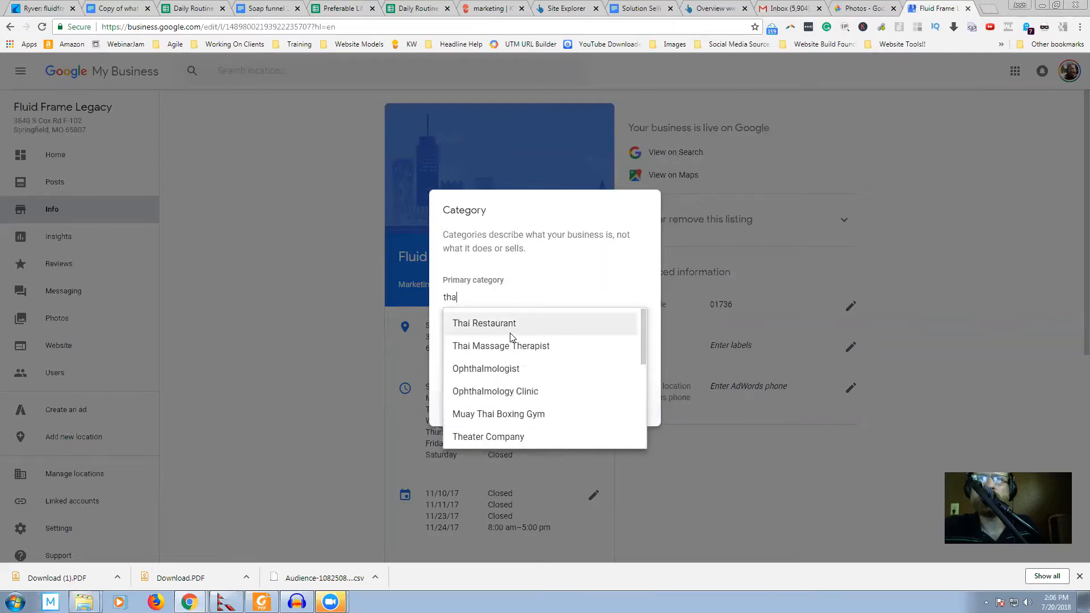
left_click(483, 323)
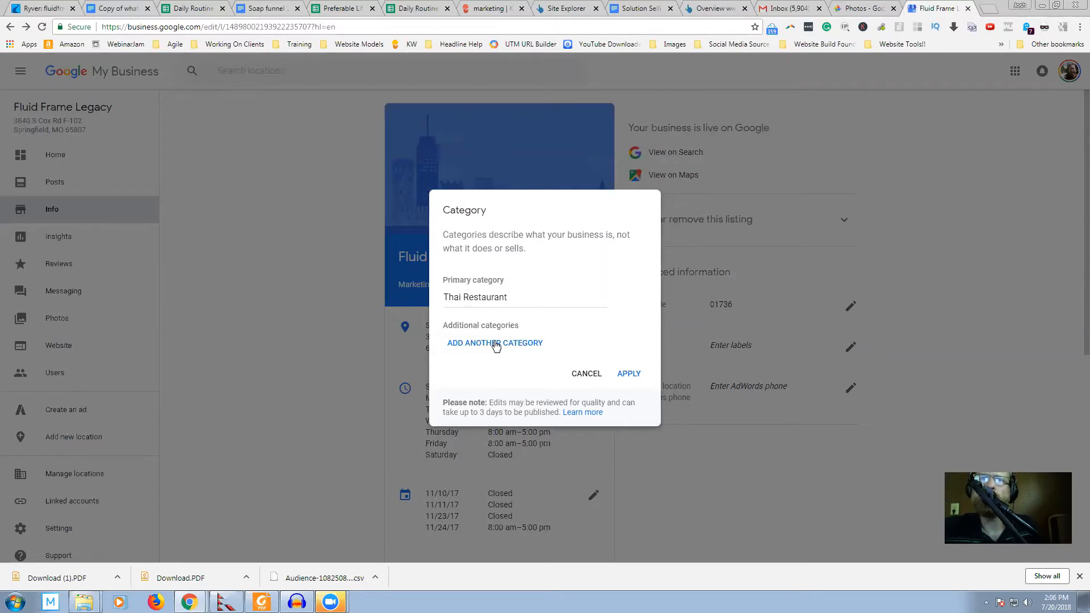
Step: Add Restaurant as an additional category and leave an empty slot for one more
left_click(507, 296)
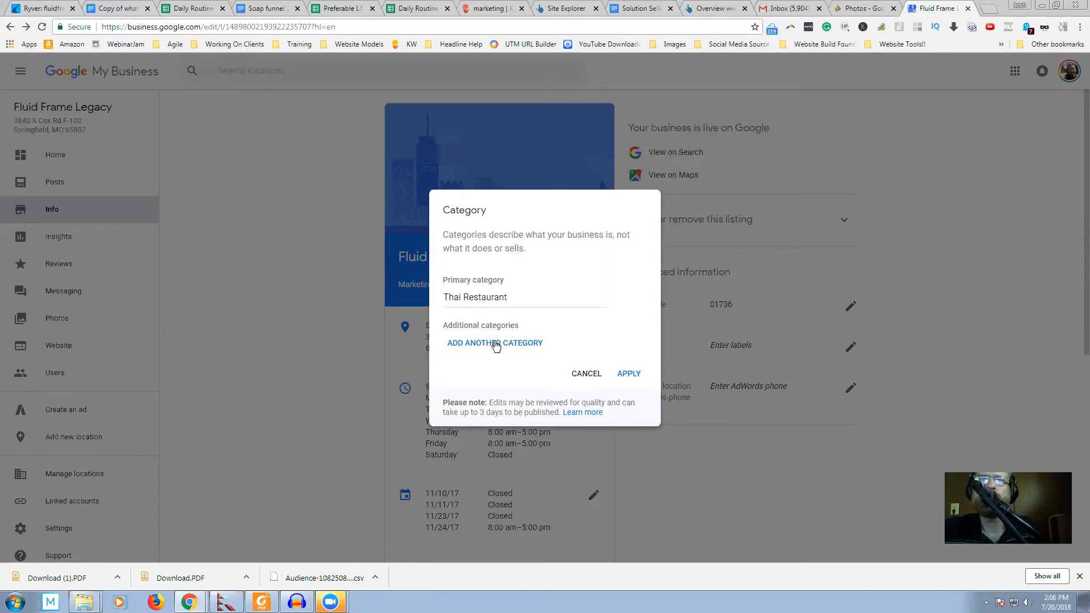
left_click(494, 343)
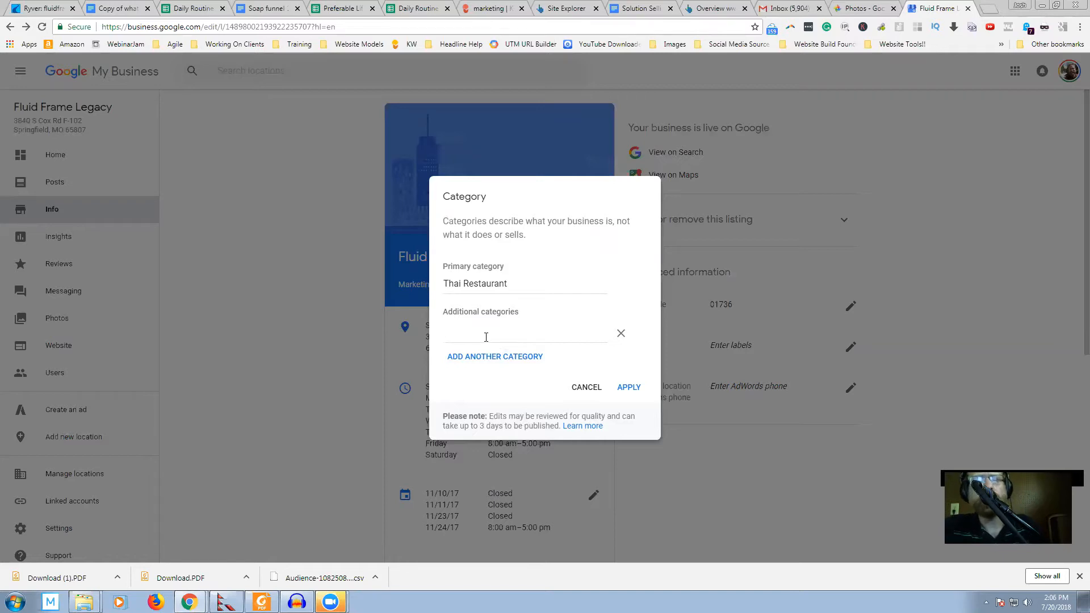
type("res")
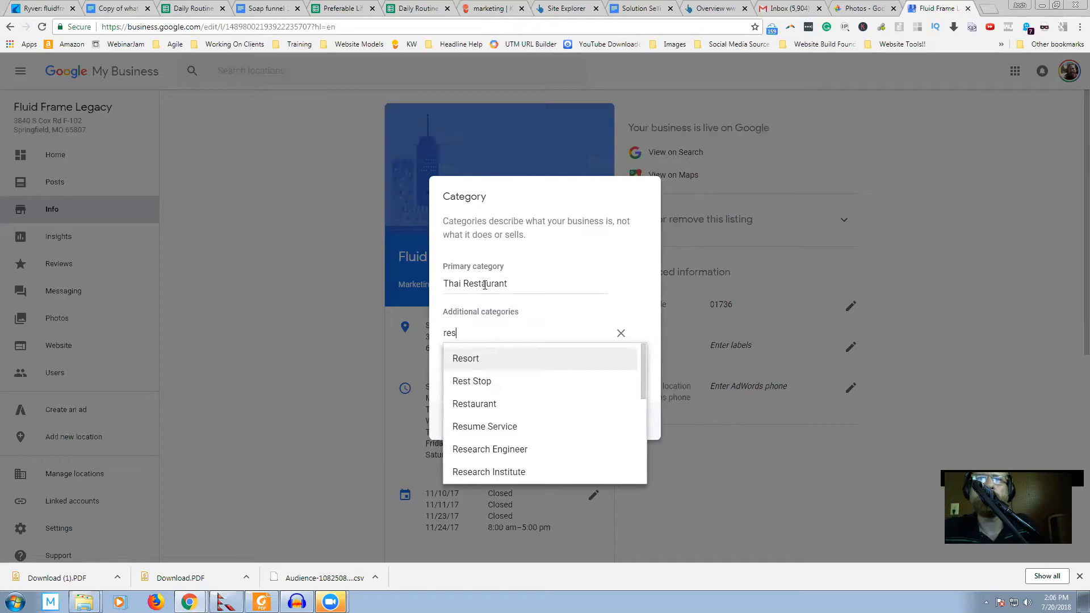
mouse_move(475, 408)
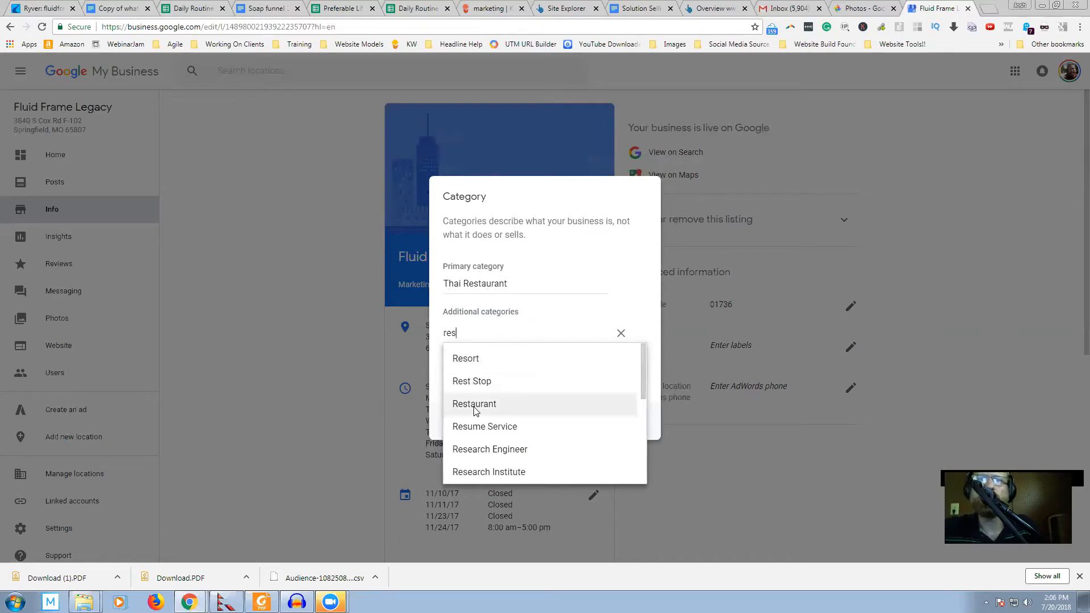
left_click(475, 404)
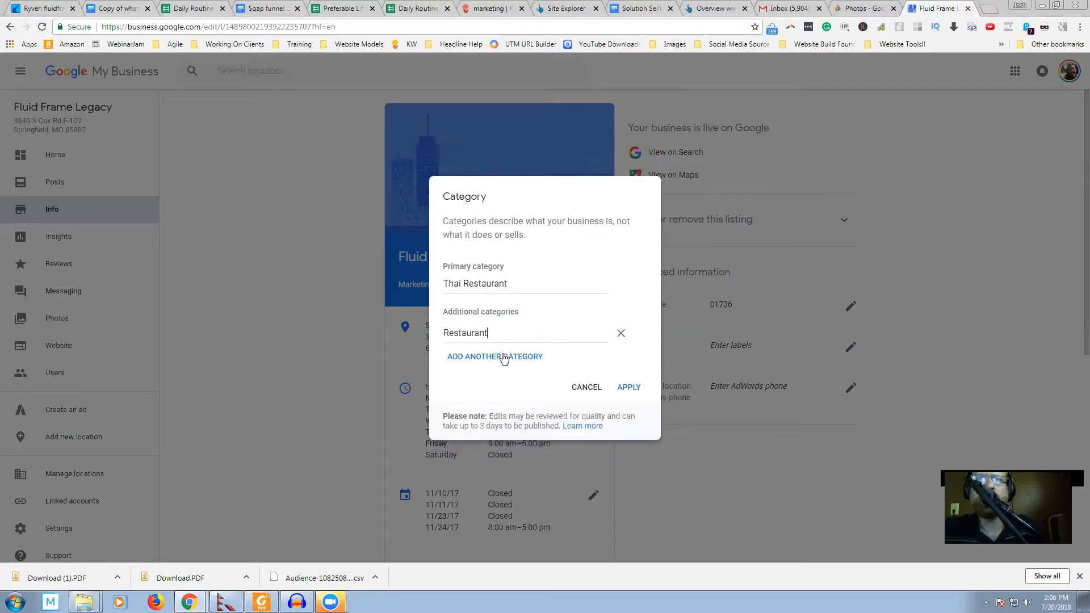
left_click(494, 355)
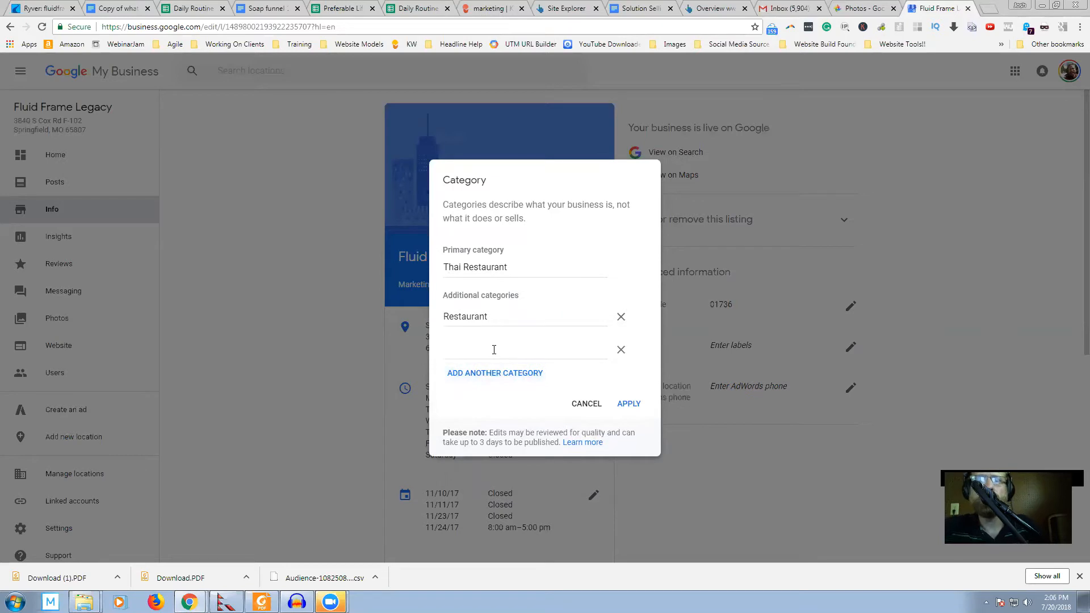
Step: Add South Asian Restaurant as a second additional category and leave another empty slot
type("thai")
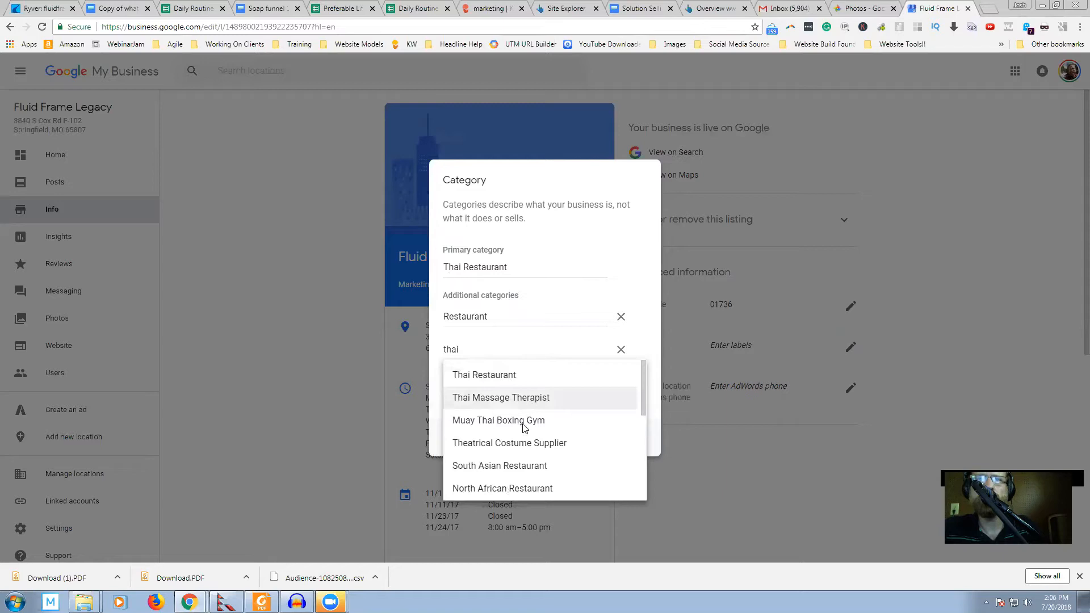
scroll("down", 3)
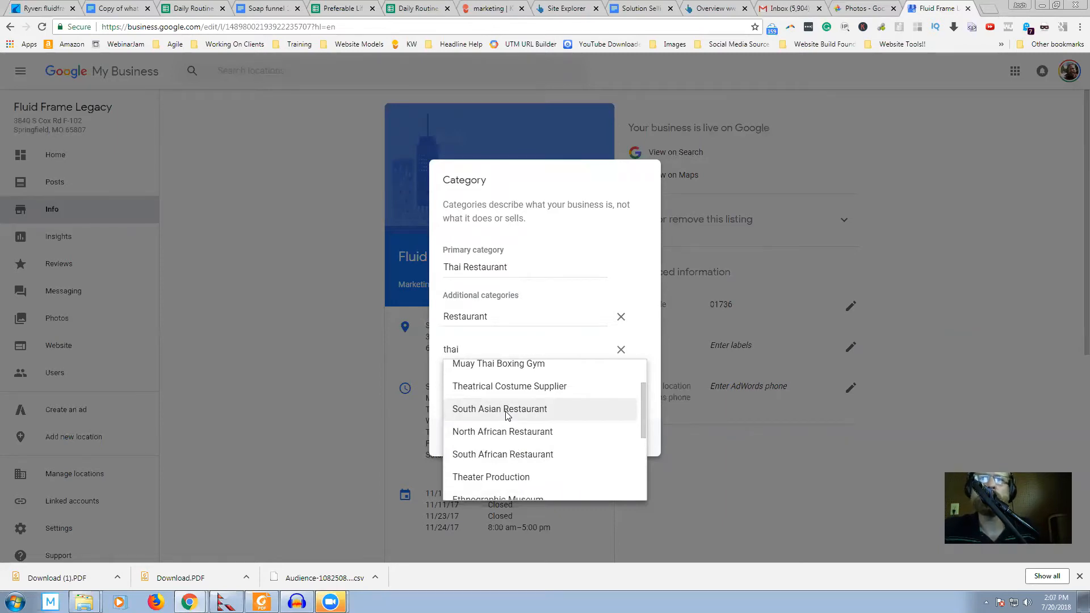
left_click(500, 409)
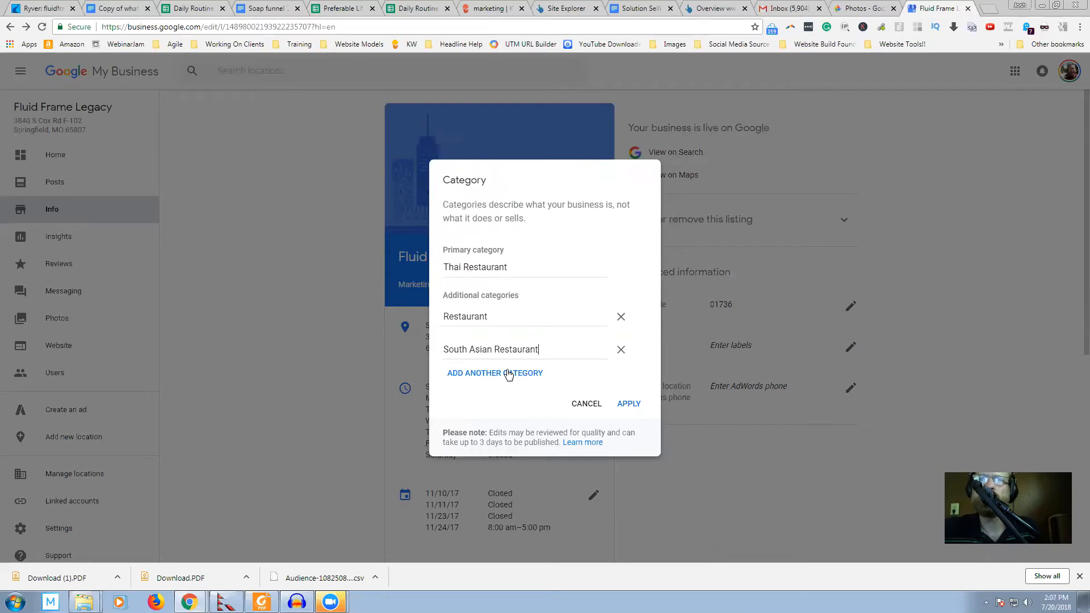
left_click(494, 374)
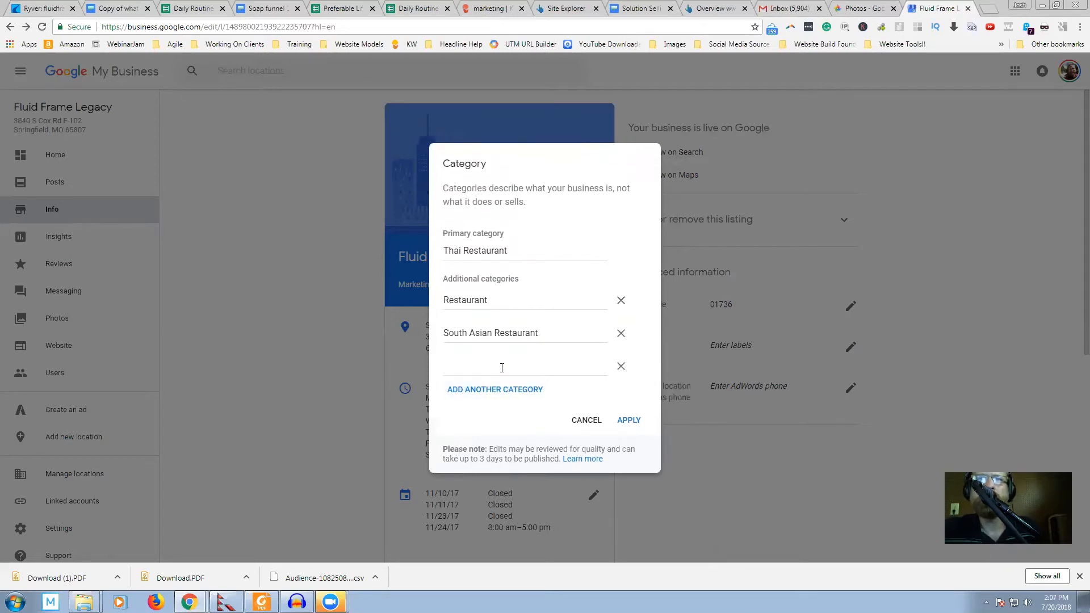
type("rest")
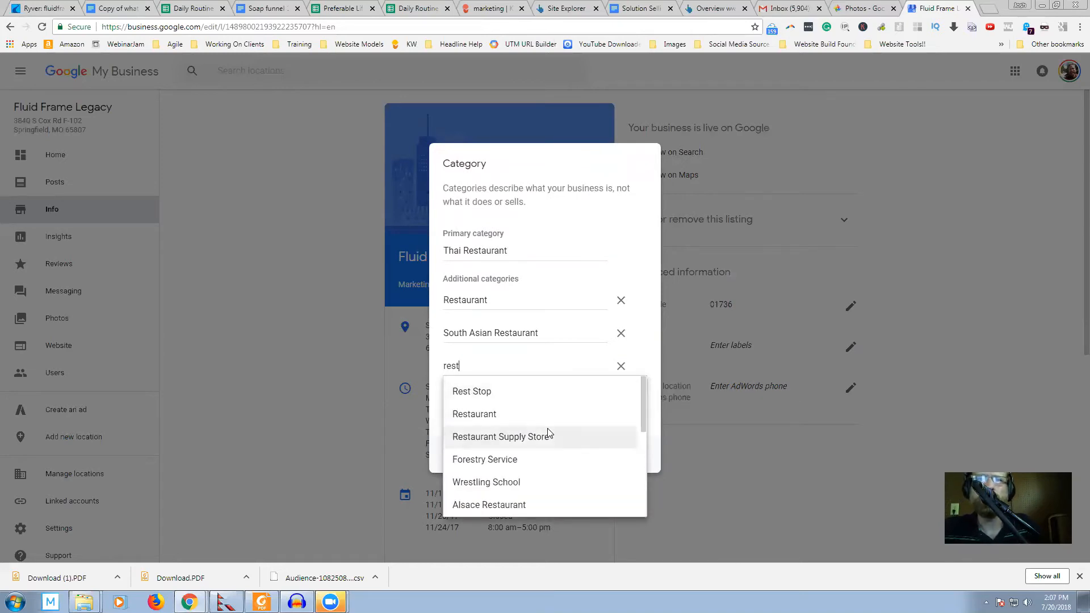
scroll("down", 3)
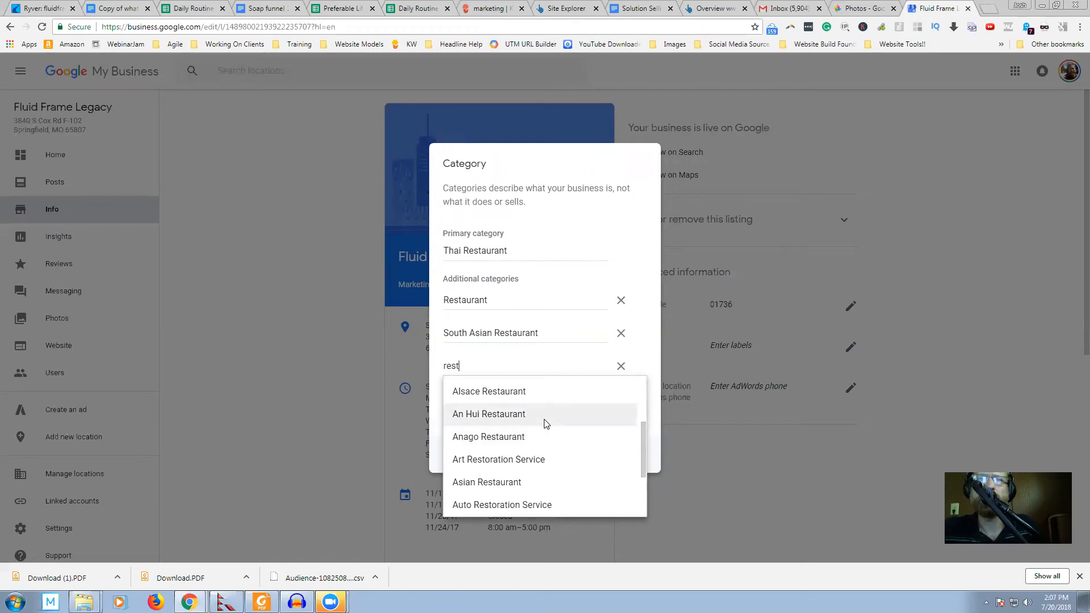
scroll("down", 3)
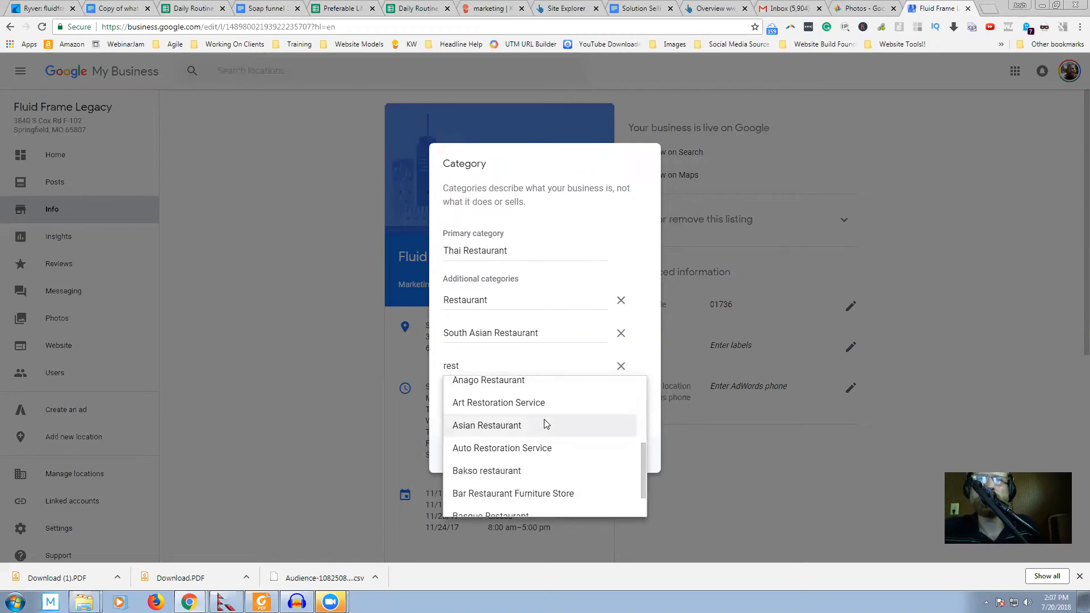
scroll("down", 3)
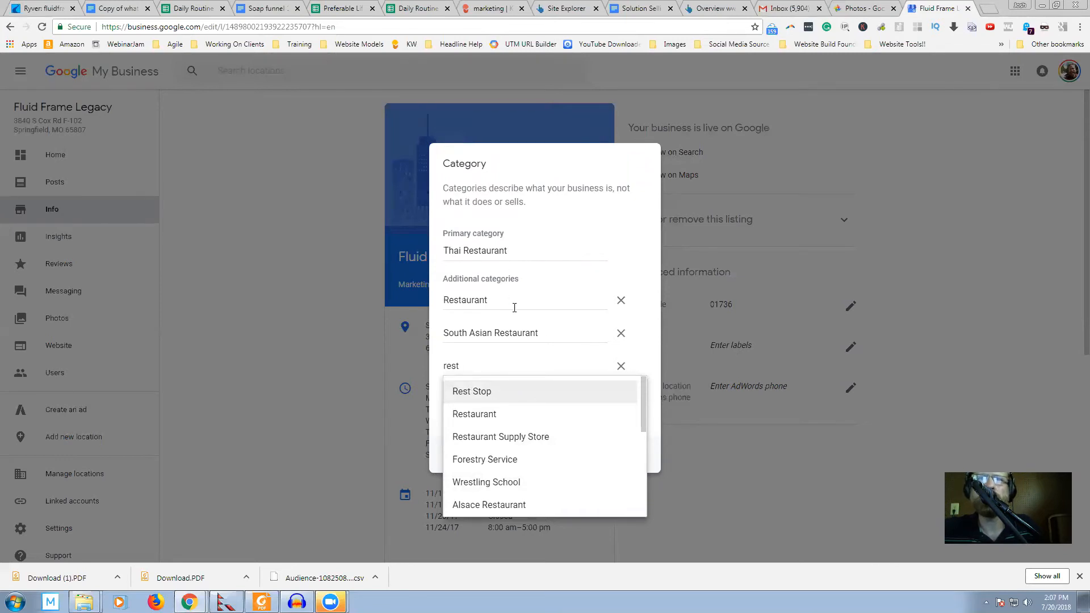
mouse_move(482, 366)
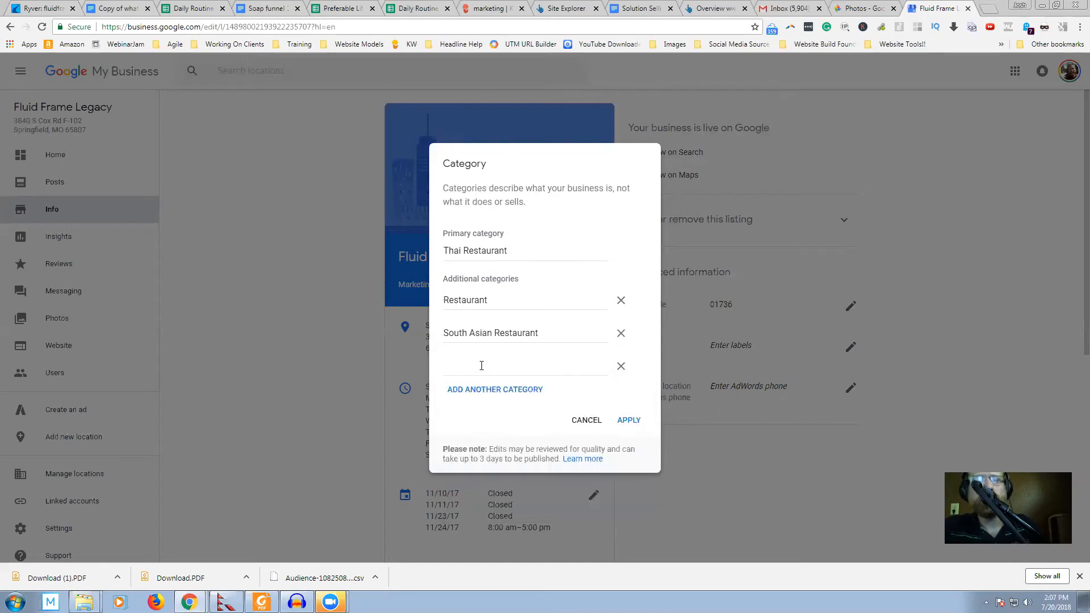
type("tha")
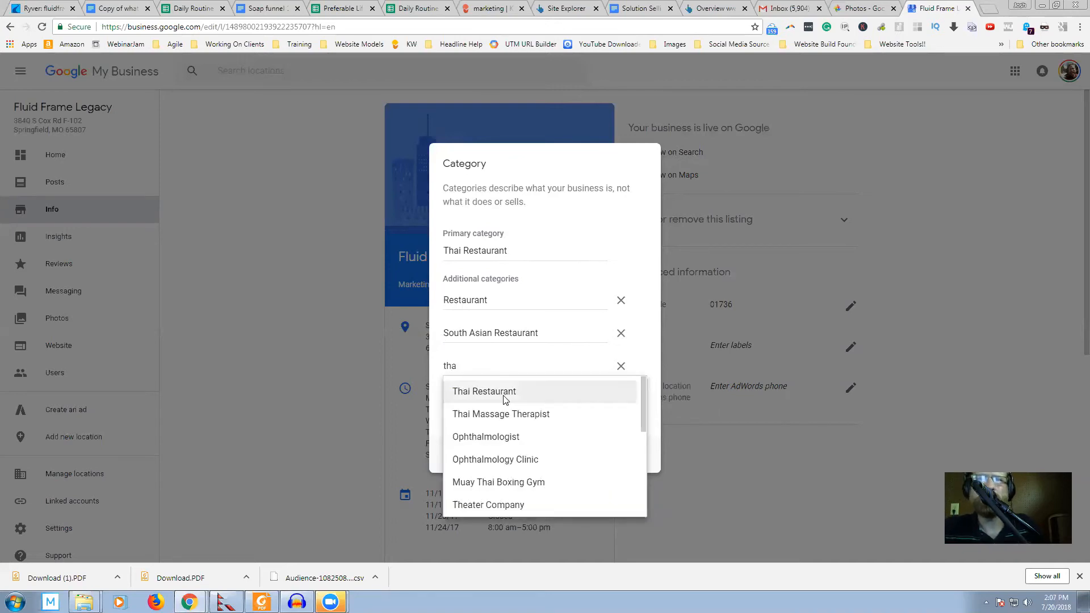
scroll("down", 3)
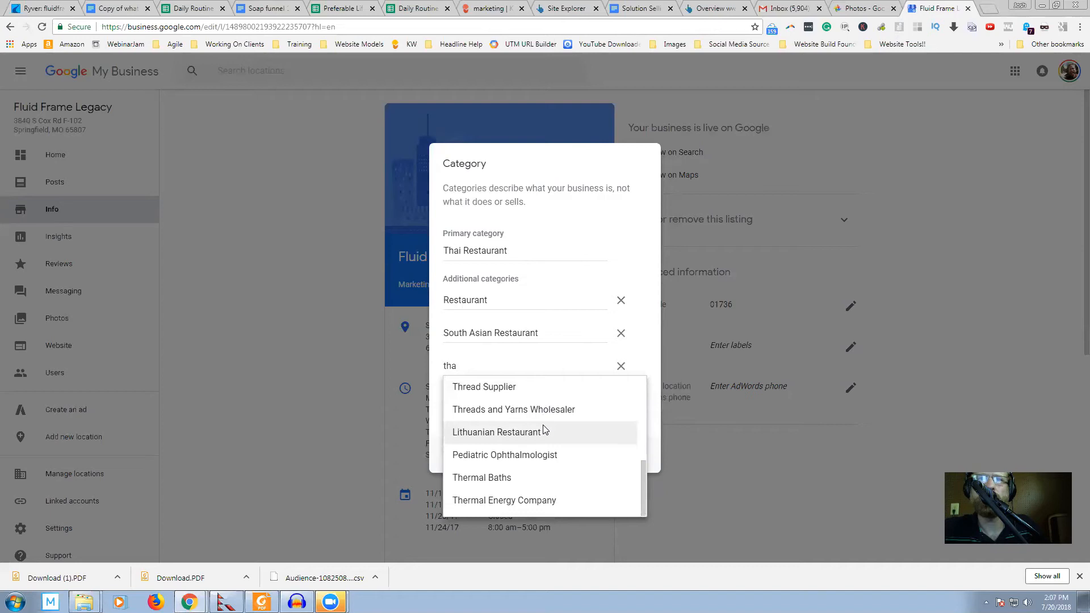
mouse_move(526, 454)
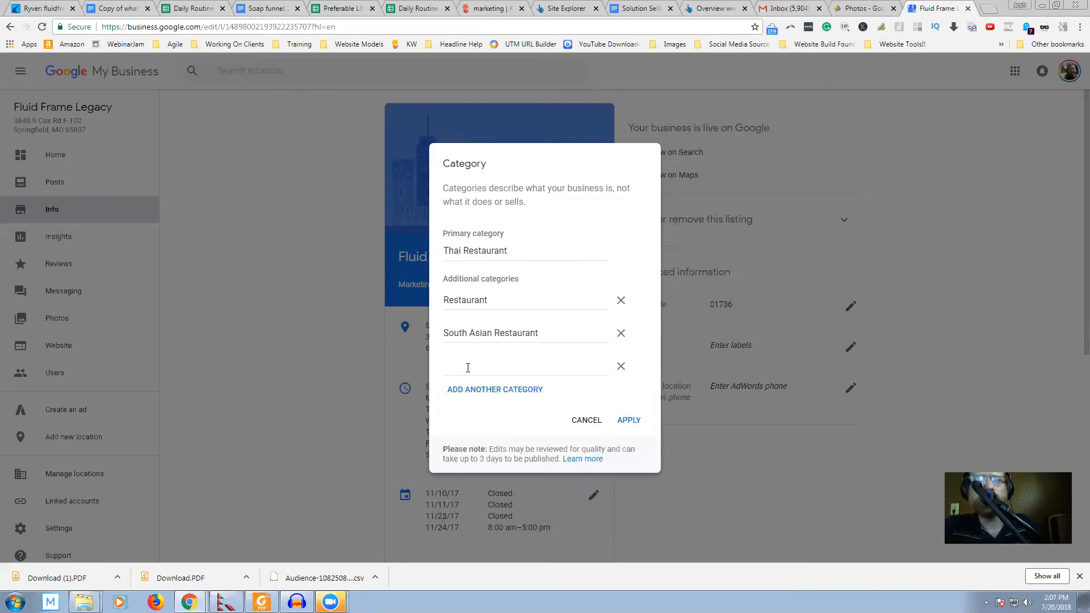
type("foo")
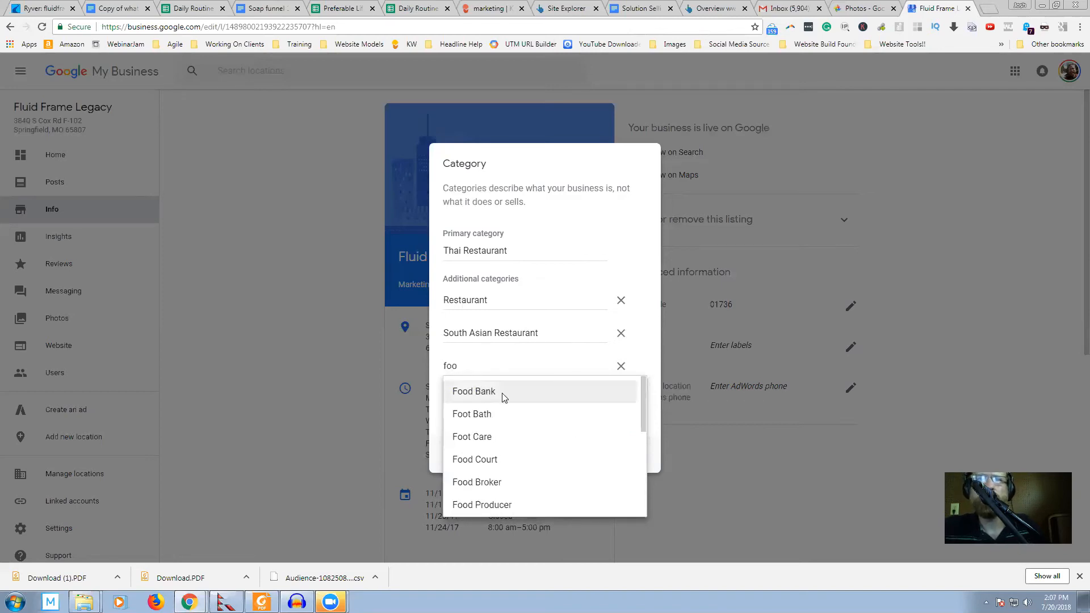
scroll("down", 3)
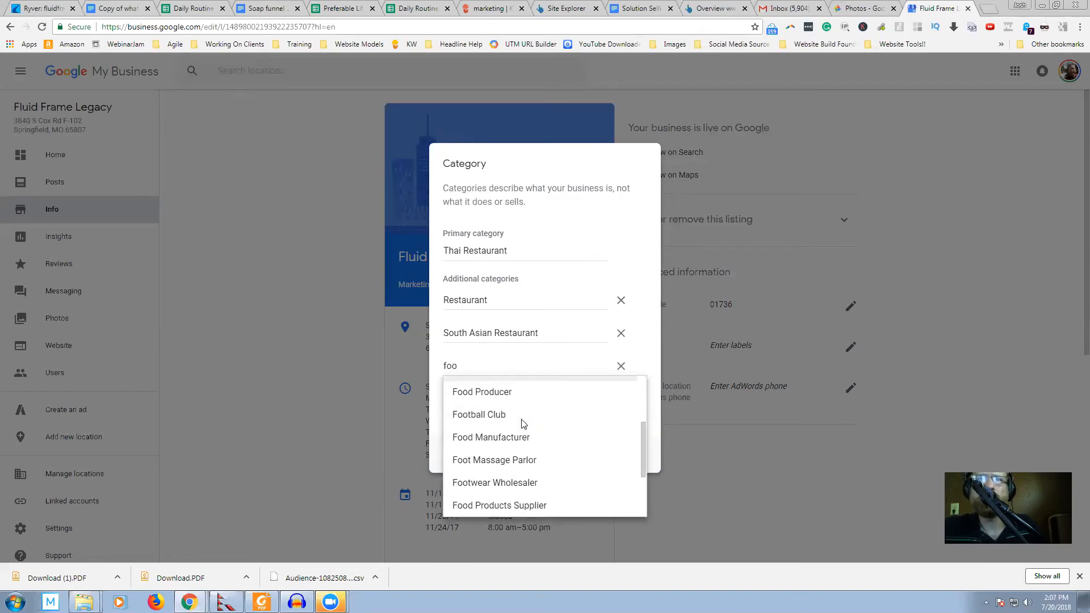
scroll("down", 3)
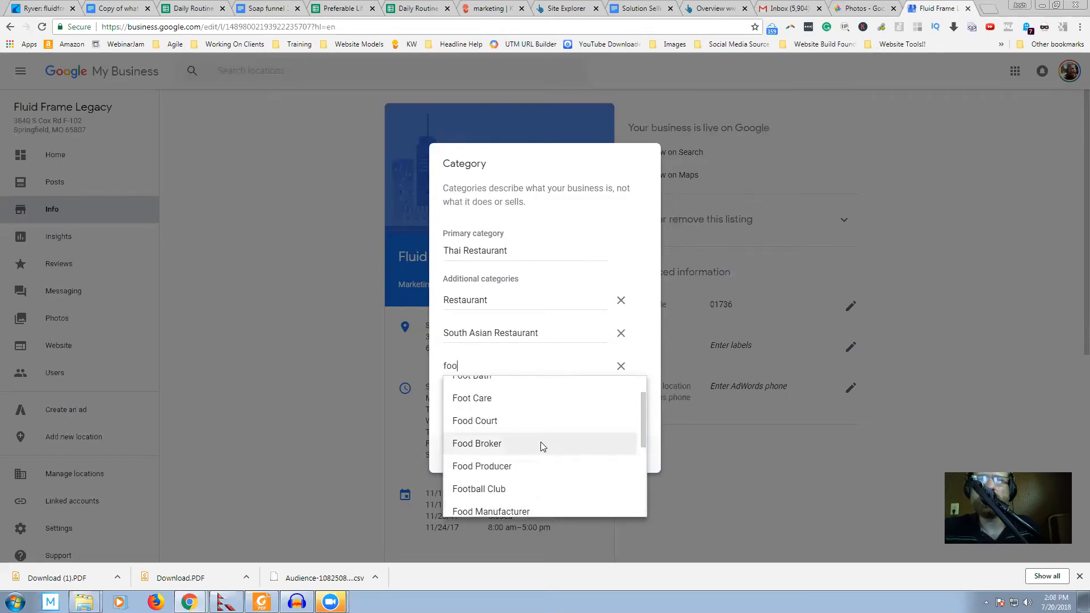
scroll("down", 3)
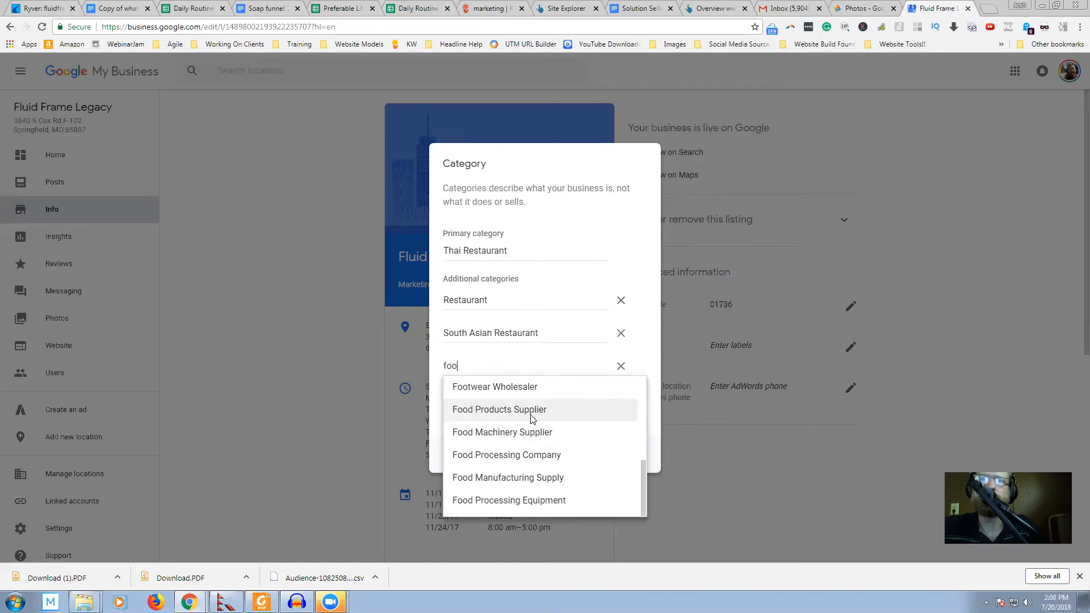
mouse_move(532, 420)
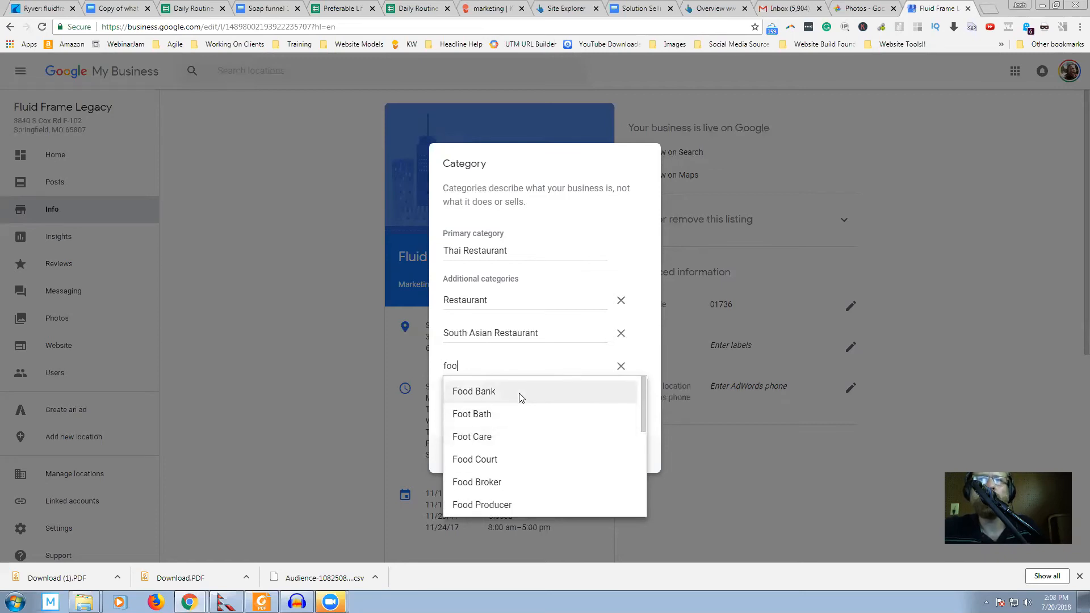
mouse_move(516, 391)
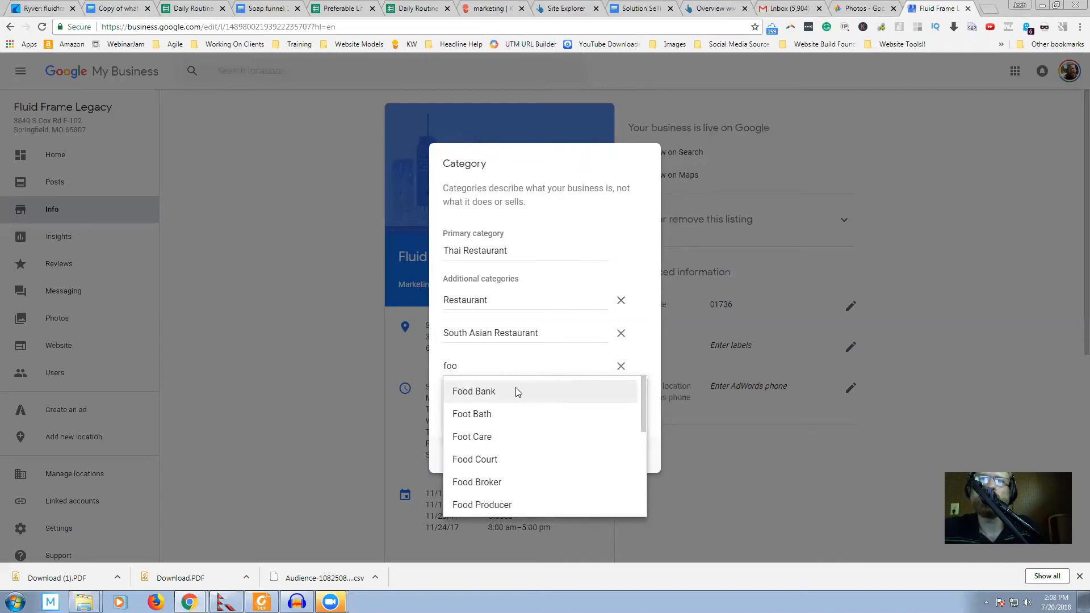
mouse_move(511, 413)
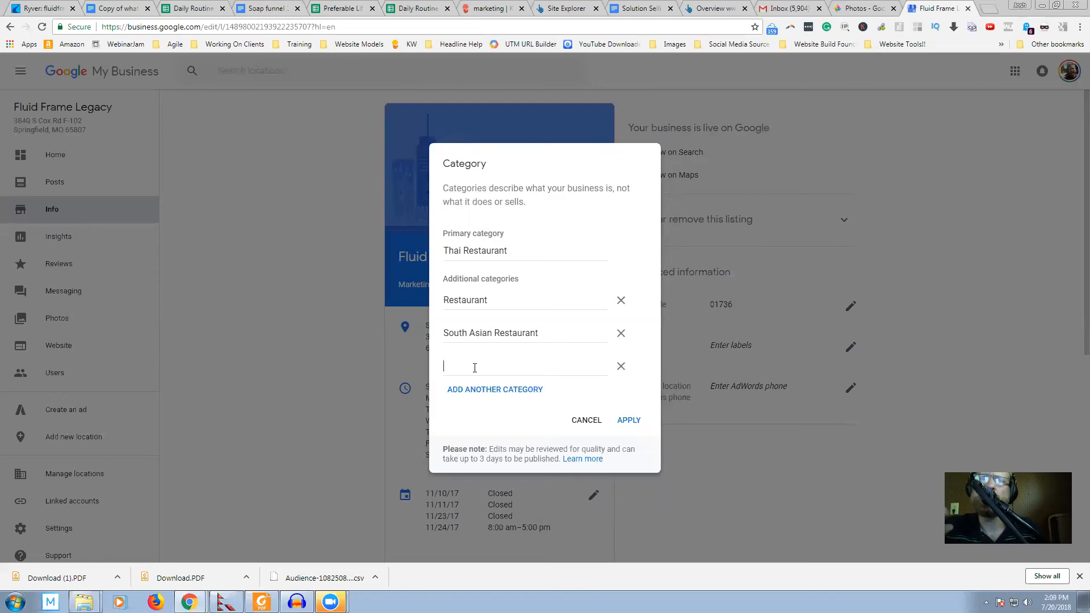
mouse_move(475, 390)
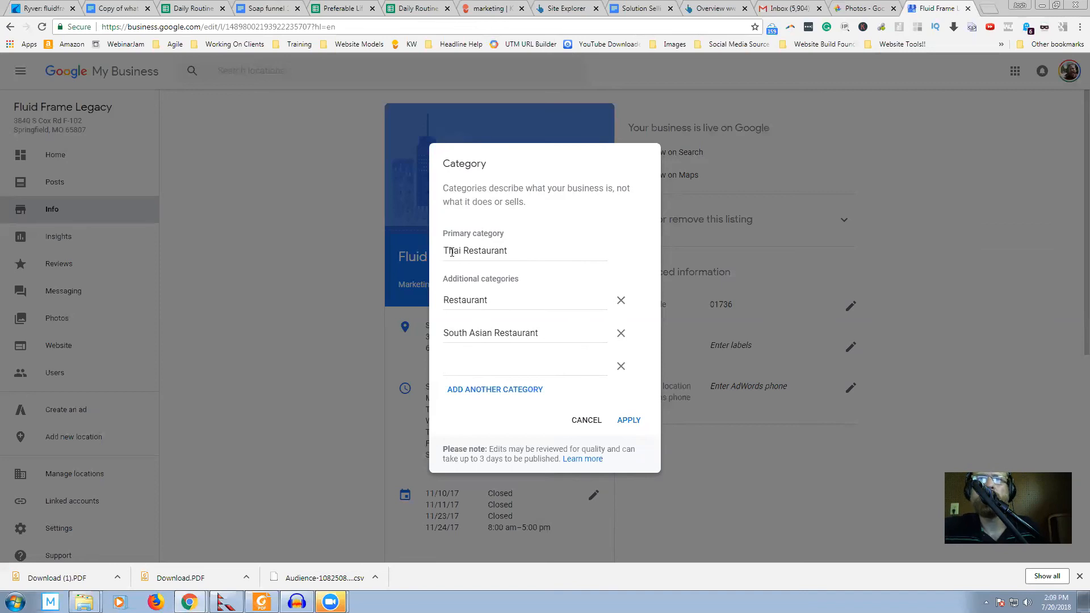
mouse_move(521, 328)
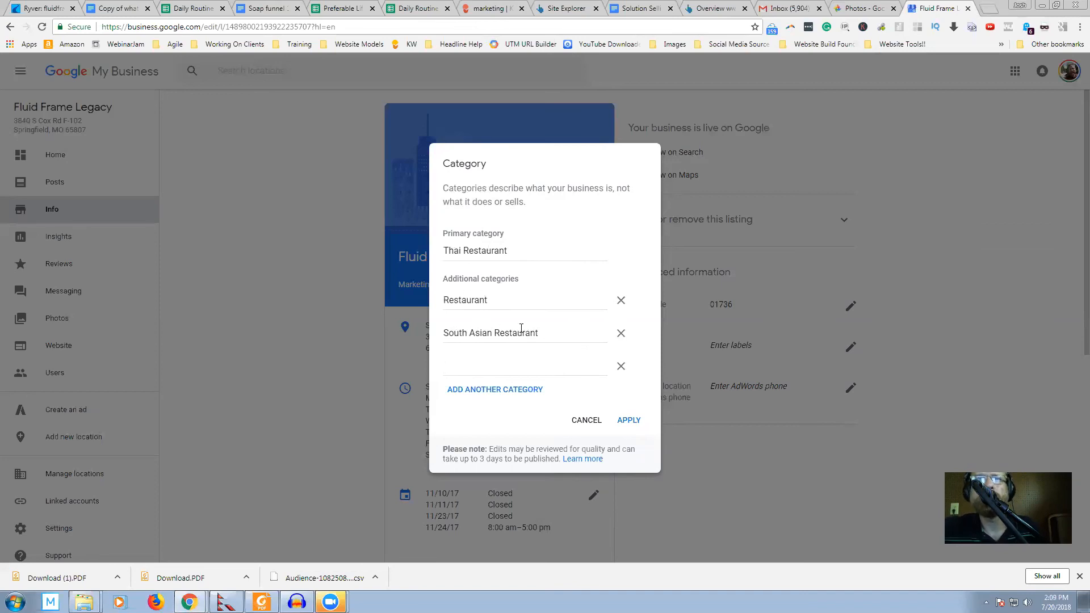
left_click(525, 365)
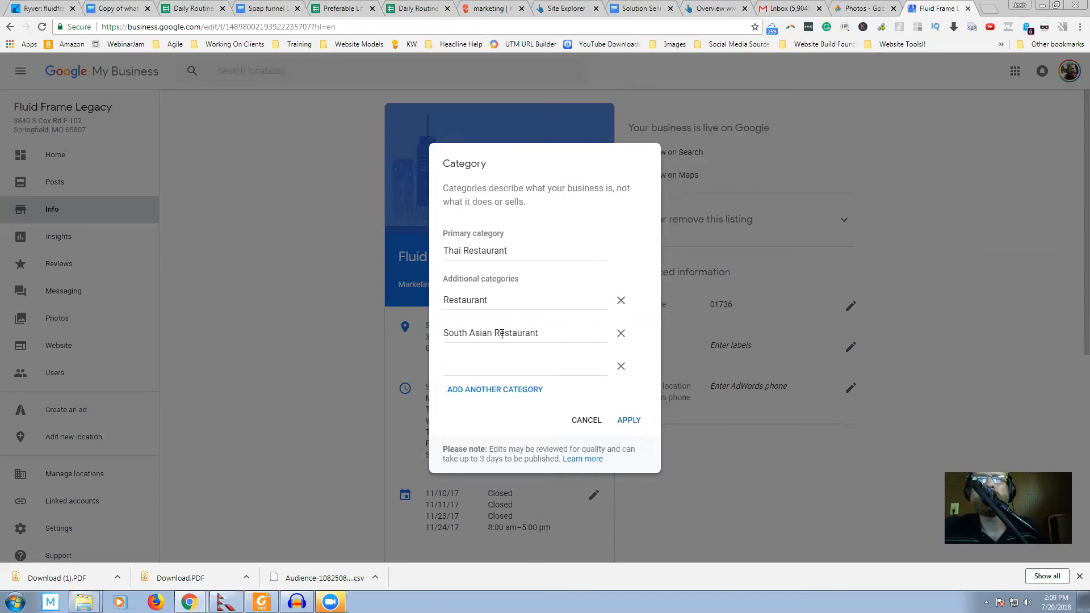
left_click(525, 366)
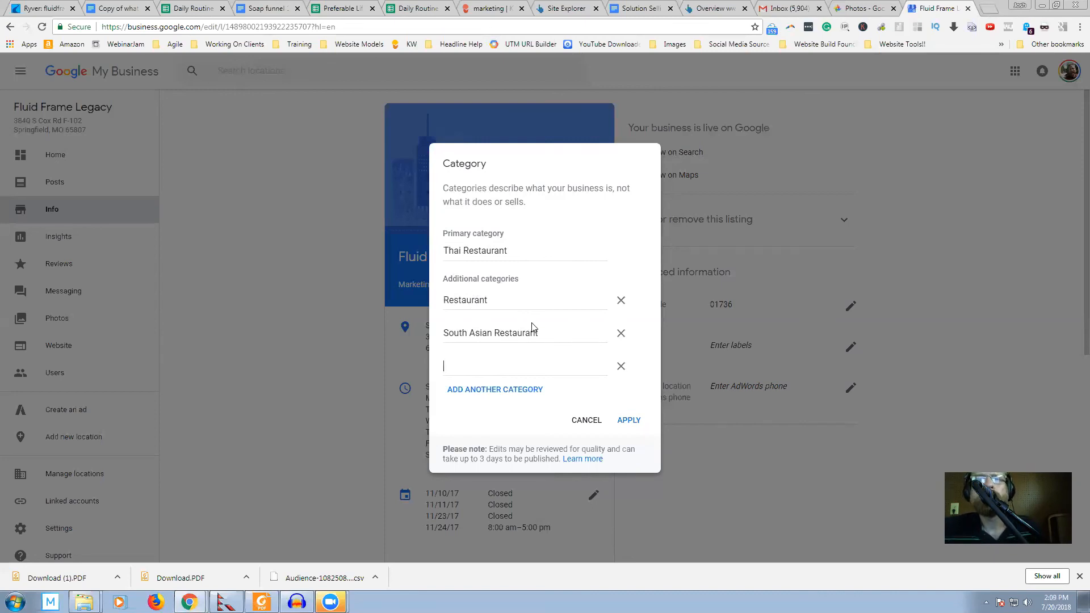
mouse_move(488, 258)
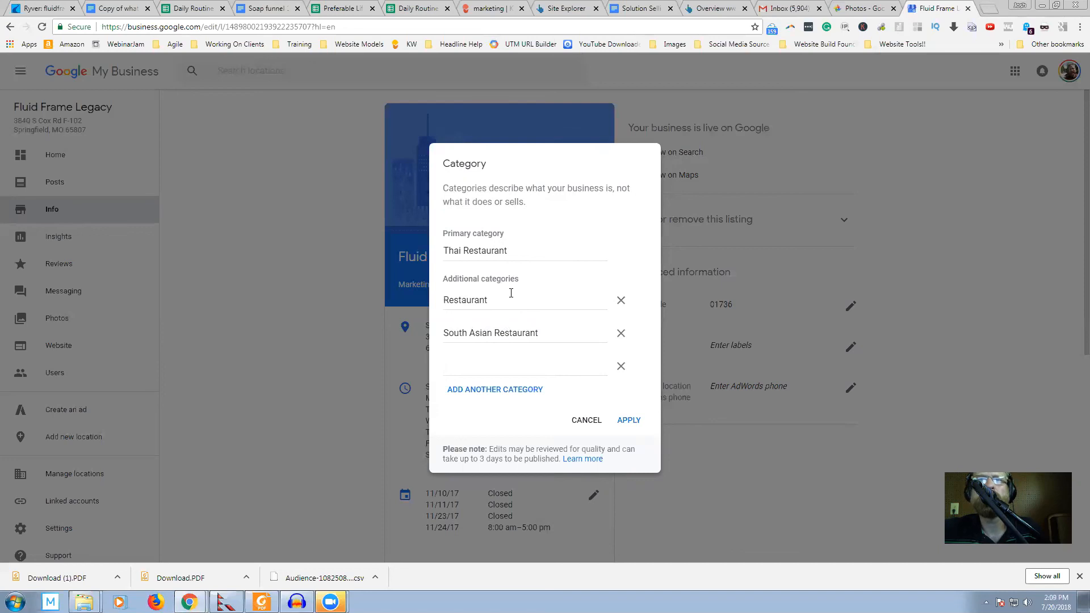
left_click(525, 366)
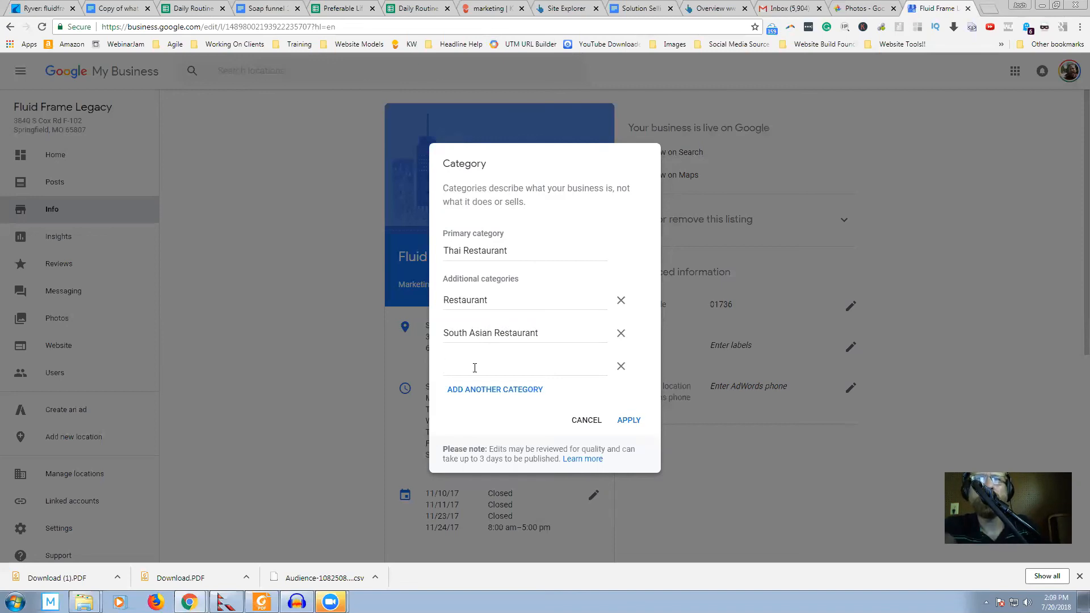
left_click(475, 367)
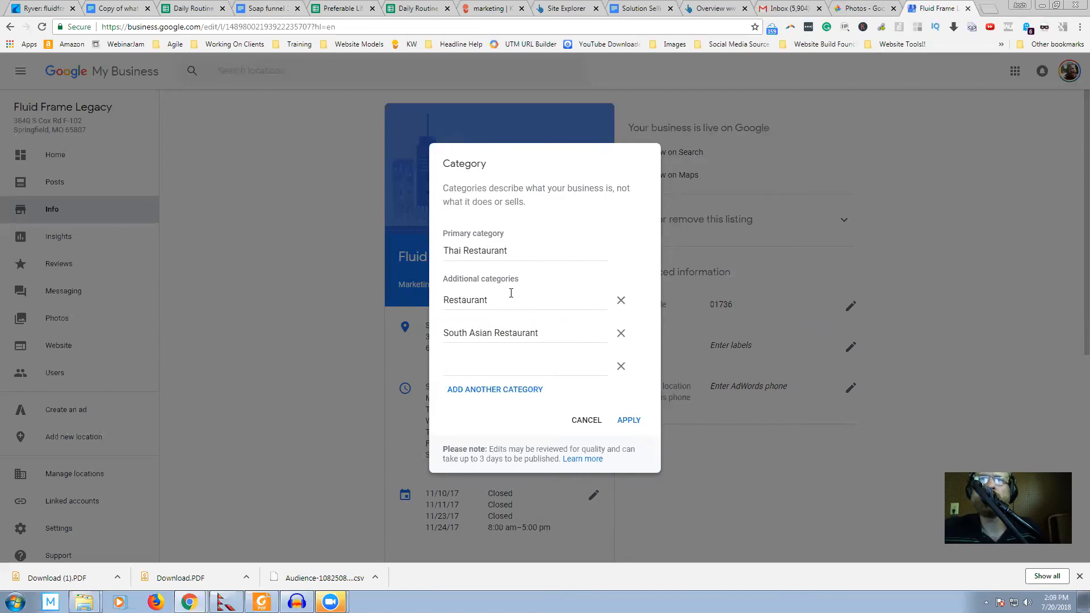
left_click(524, 367)
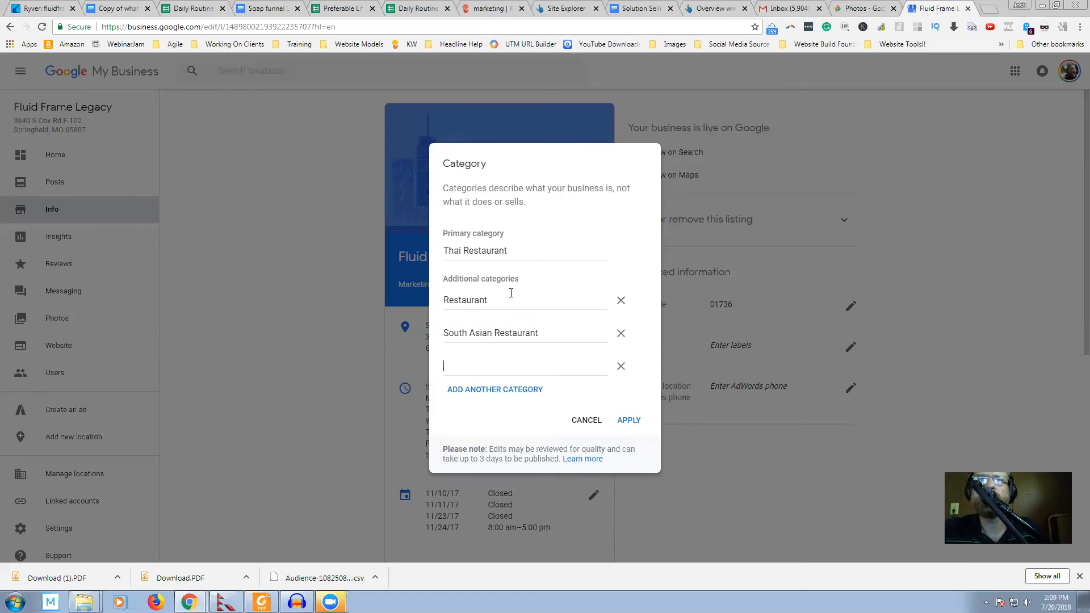